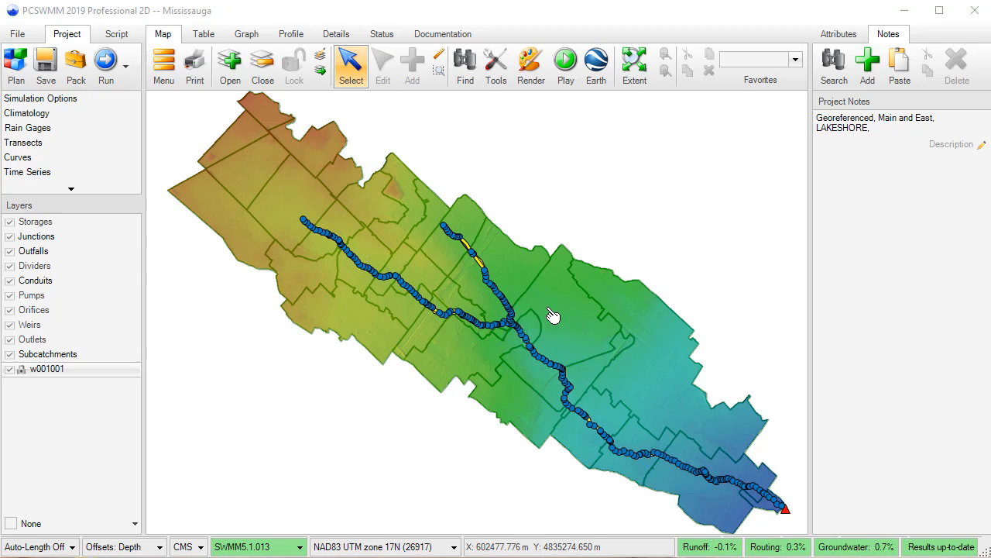
mouse_move(524, 109)
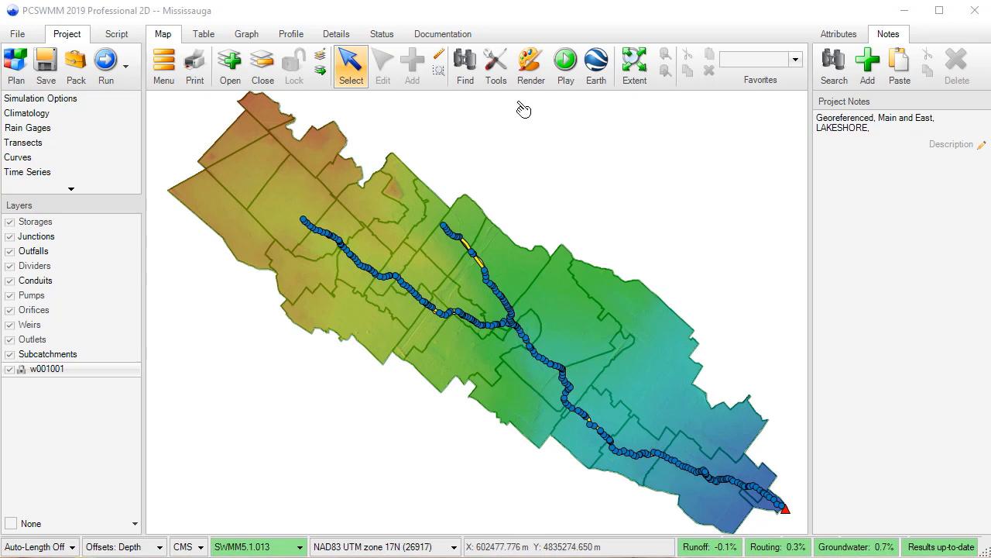
In Storage Creator, output to a new 'Storage polygons' layer with minimum depth 0.5 and area 25
left_click(495, 66)
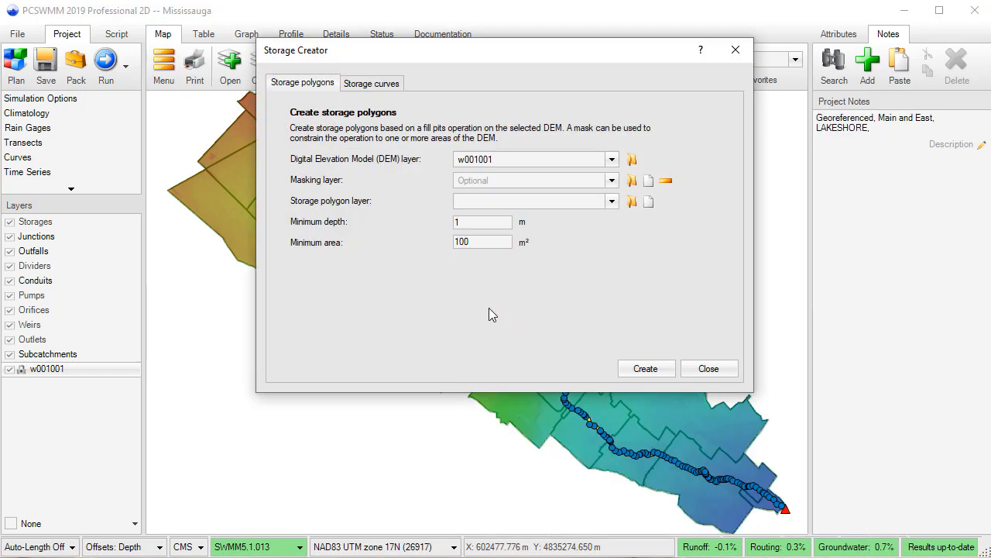
mouse_move(531, 304)
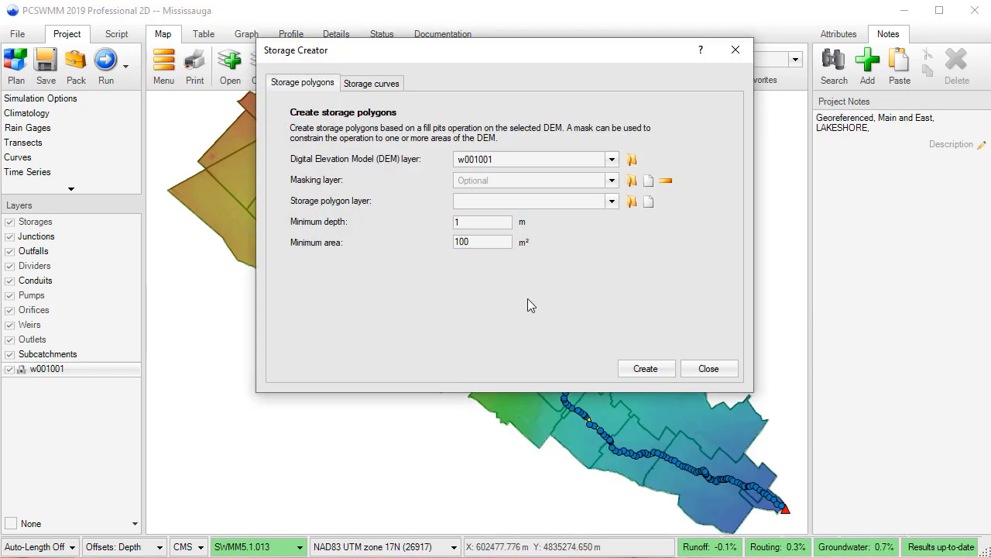
left_click(649, 201)
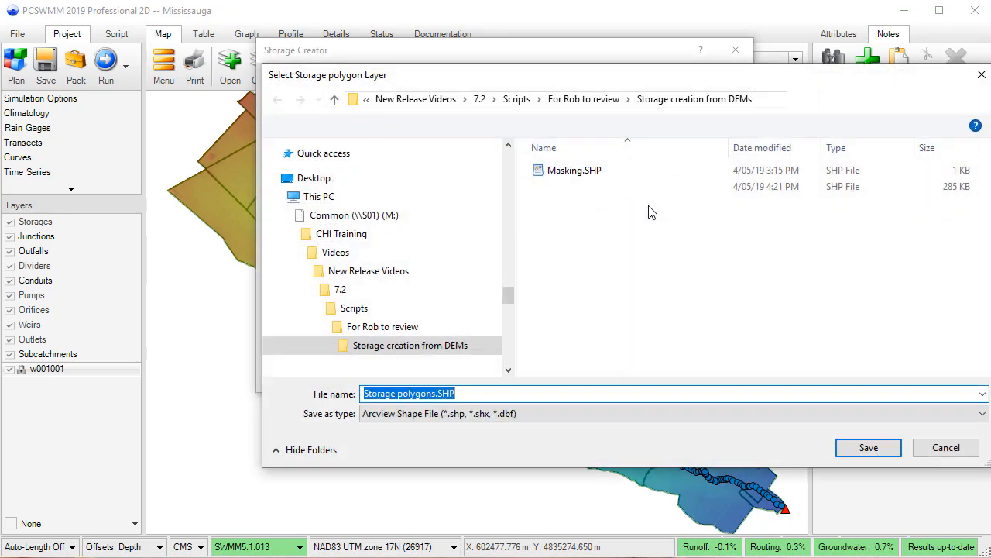
left_click(945, 447)
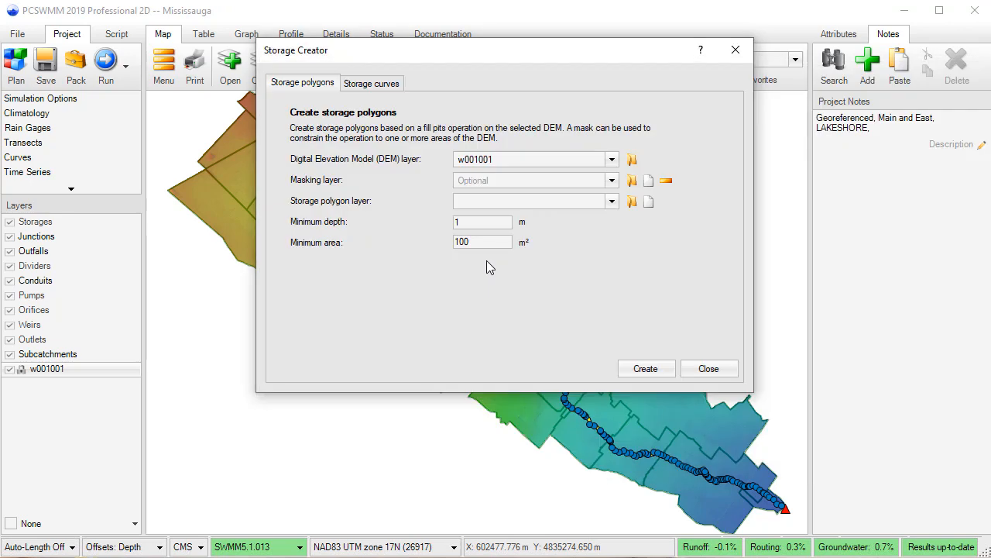
left_click(530, 201)
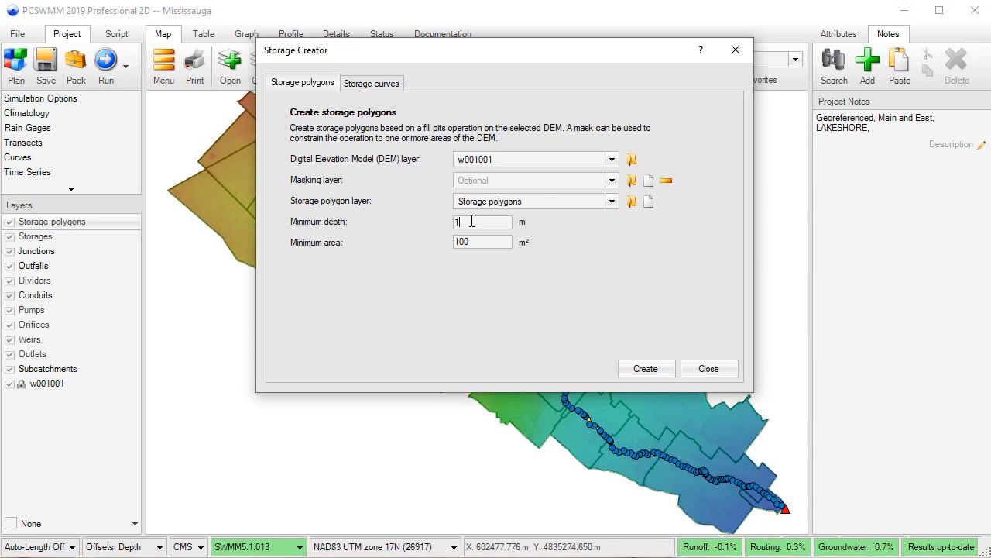
type("0.5")
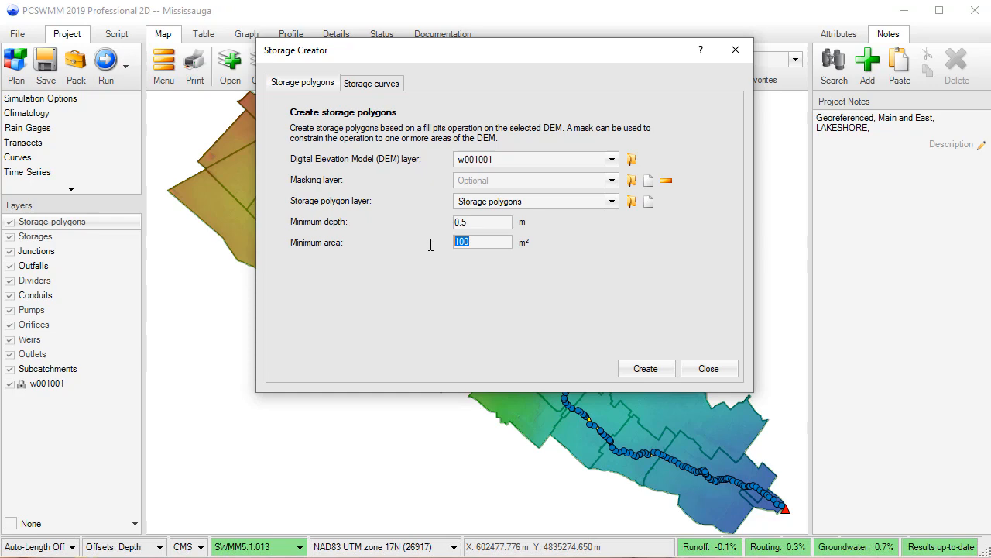
type("25")
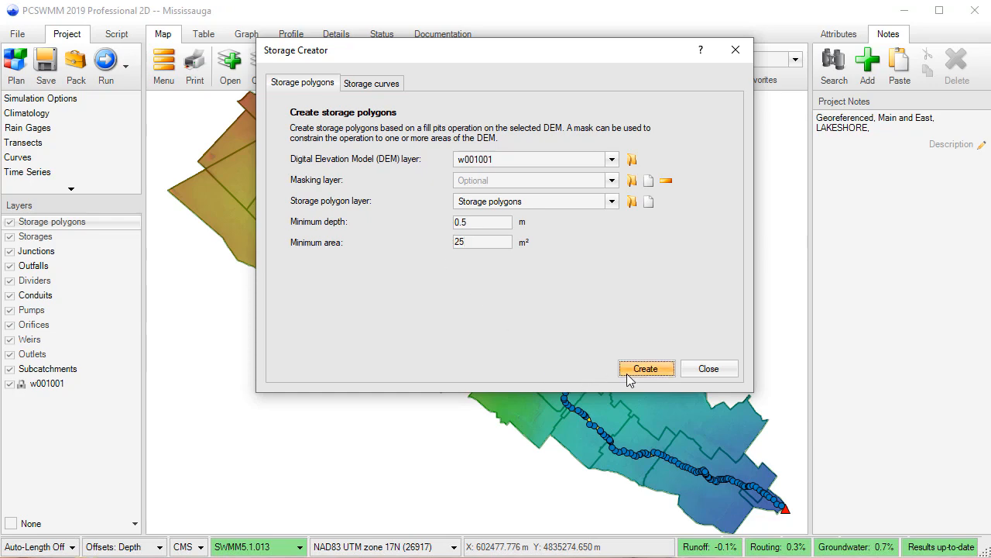
Generate the storage polygons and inspect polygon SP138's attributes, showing 8.73 m depth
left_click(646, 368)
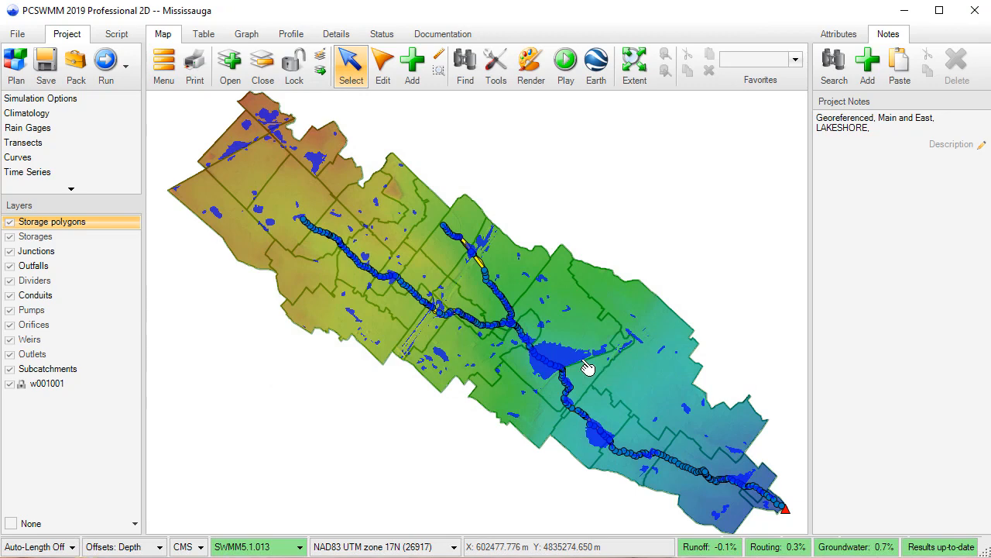
left_click(577, 362)
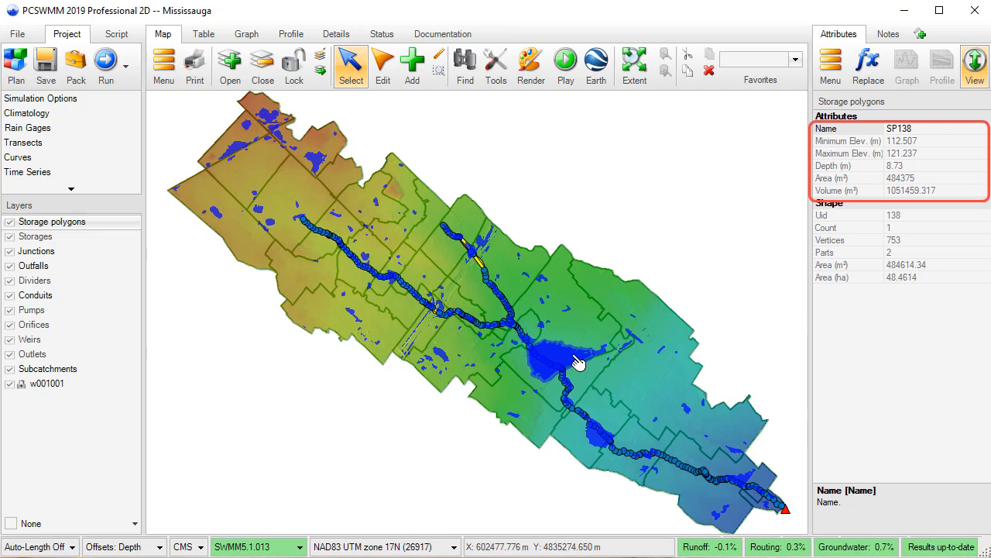
left_click(495, 65)
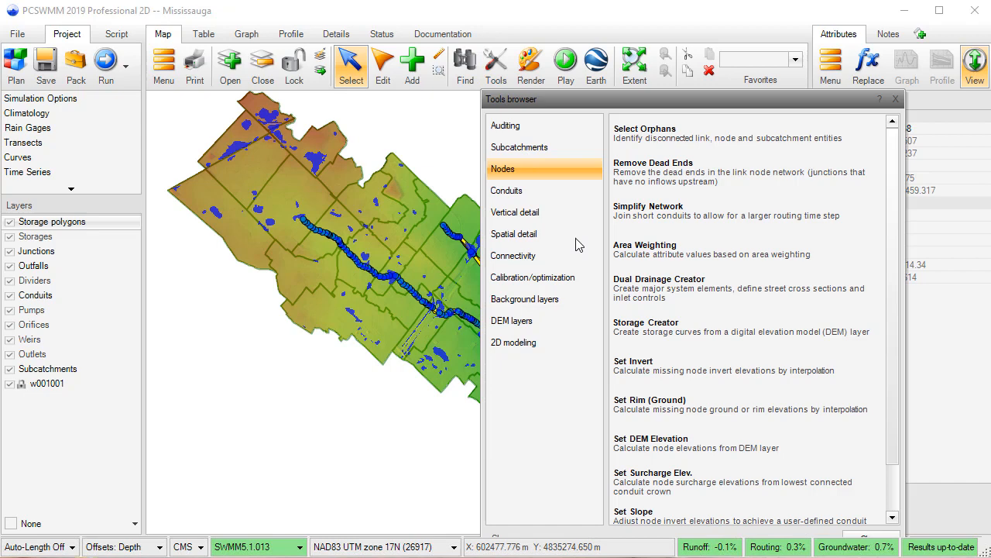
Create storage units with curves, adjusting inverts to the lowest sampled DEM elevation
left_click(645, 322)
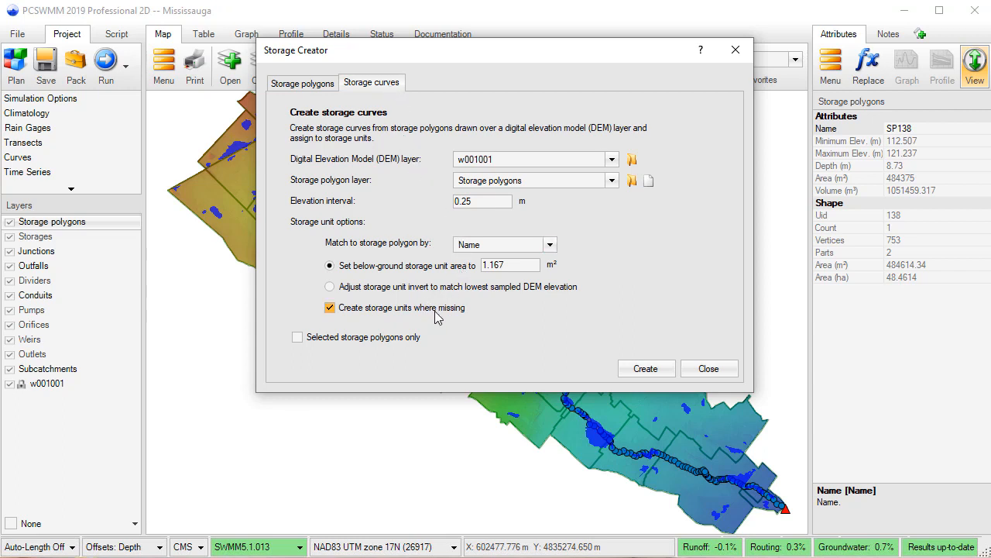
left_click(330, 286)
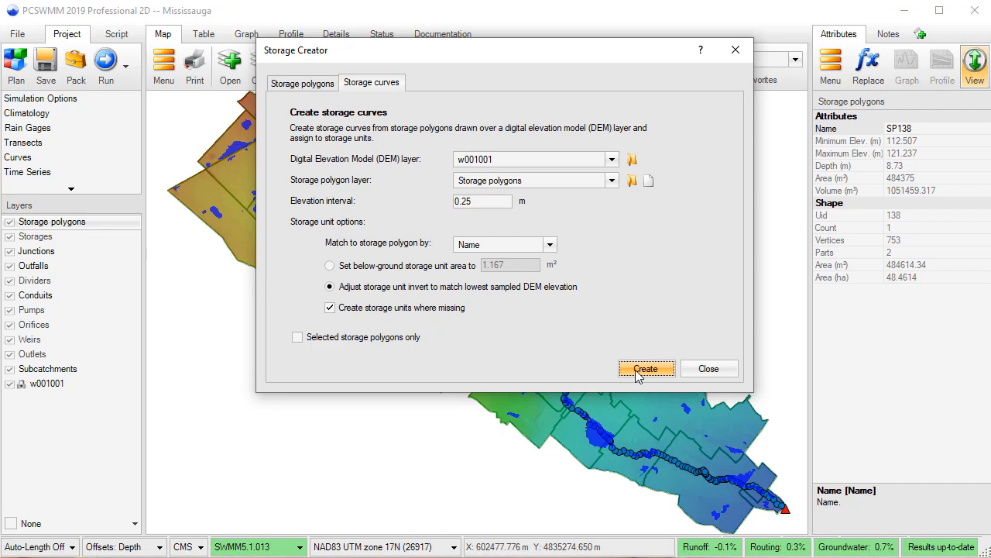
left_click(645, 368)
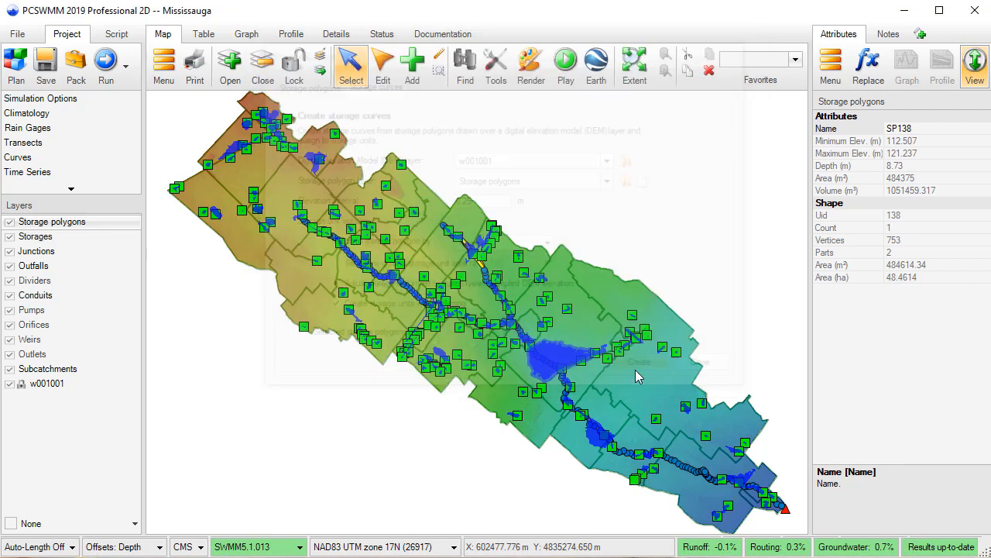